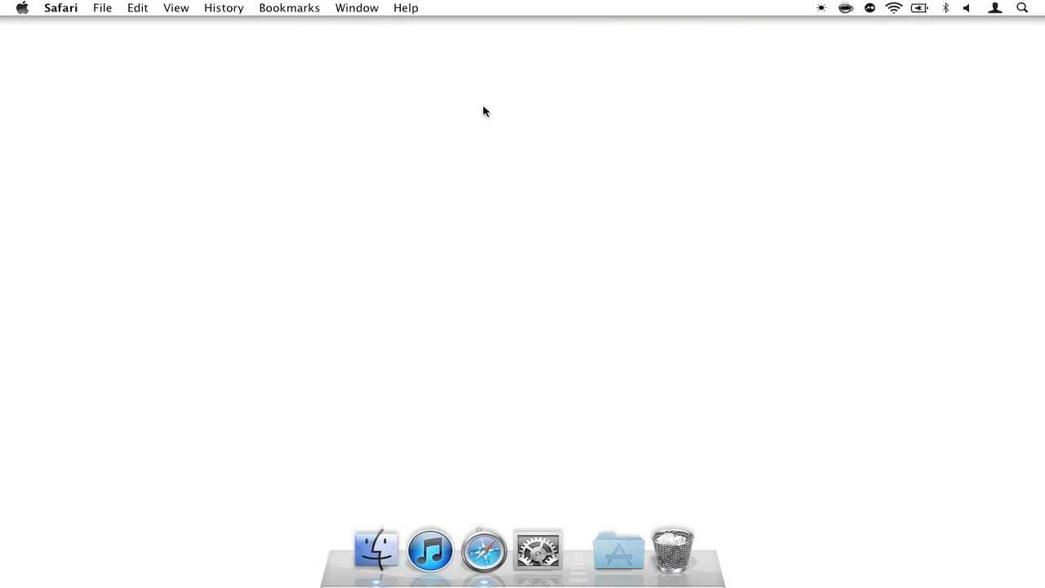
mouse_move(483, 549)
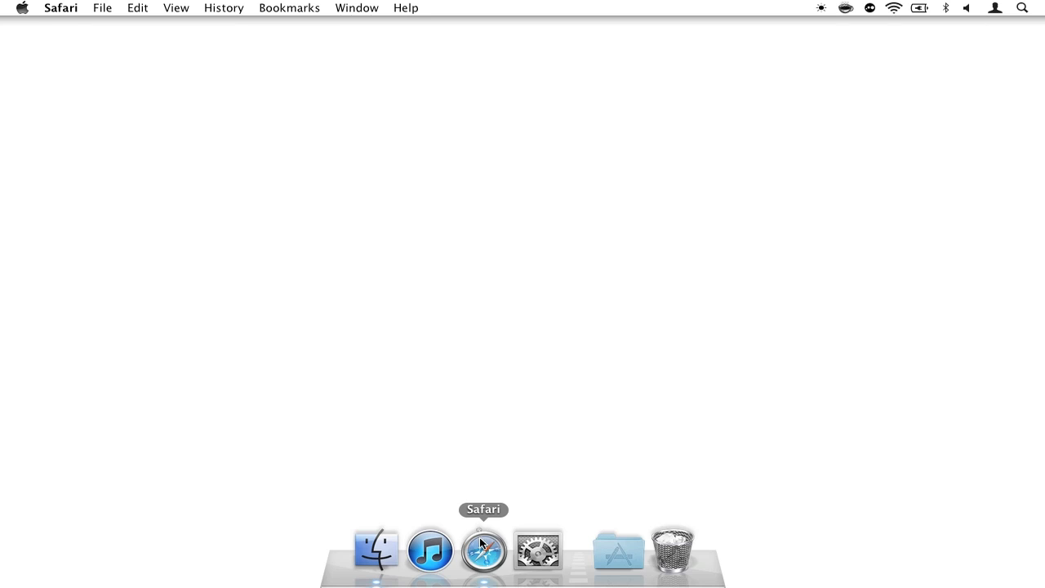
Launch Safari from the Dock with its downloads list showing iTelePad2Pod
left_click(484, 548)
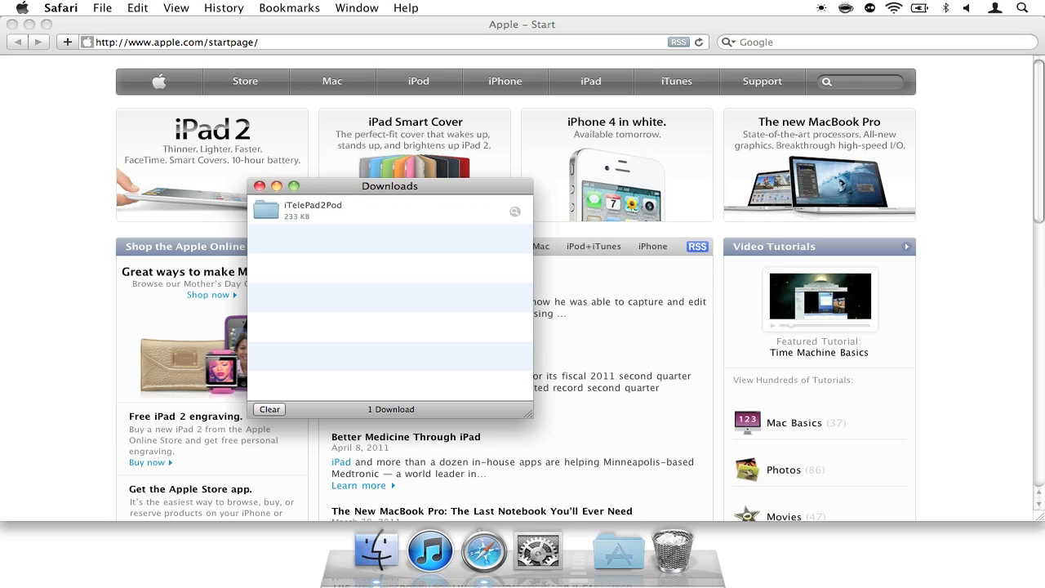
mouse_move(412, 268)
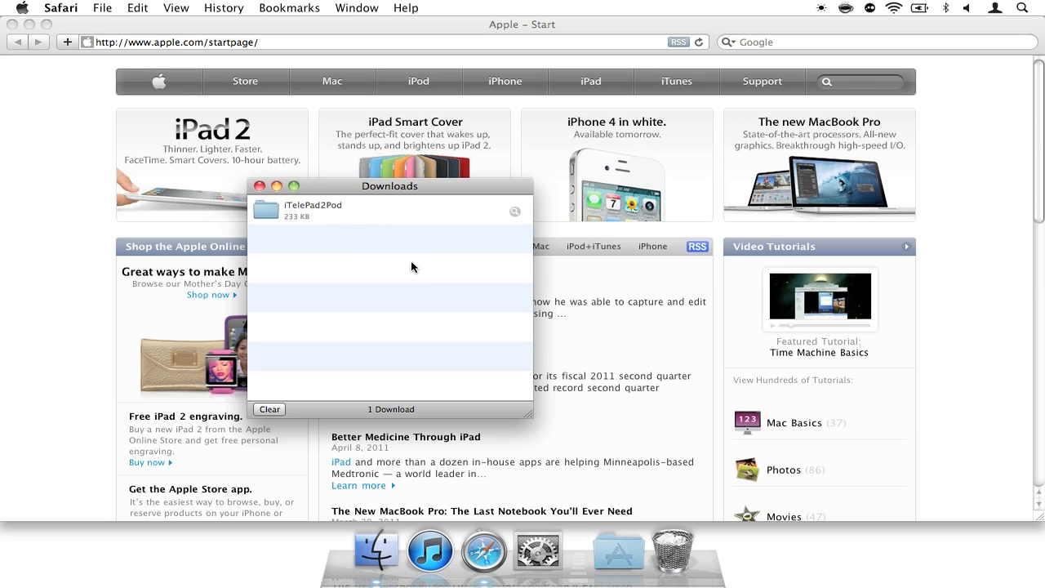
mouse_move(411, 204)
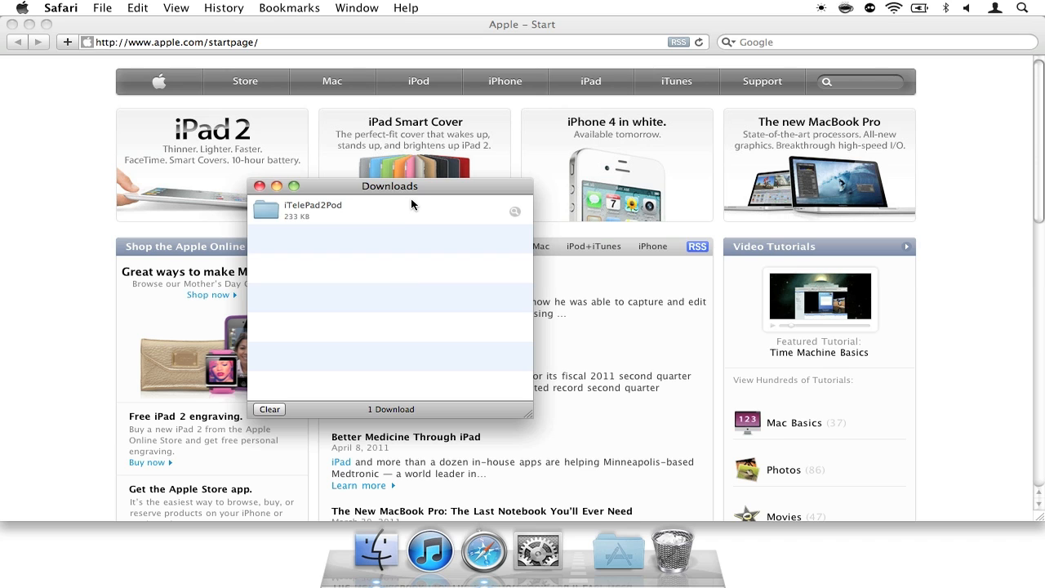
Reveal the download in Finder and browse Home > Downloads
double_click(314, 209)
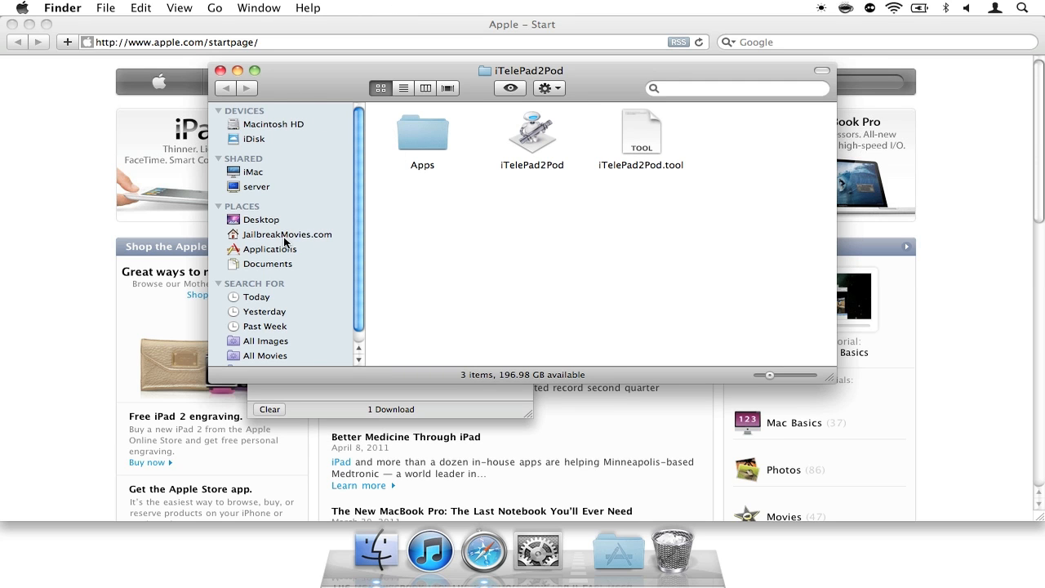
left_click(291, 235)
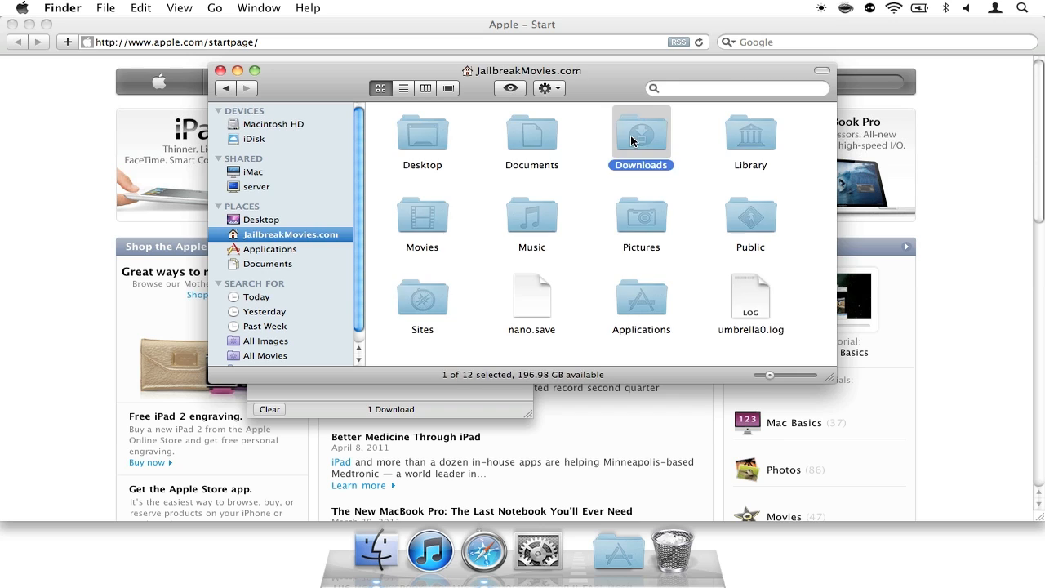
double_click(640, 132)
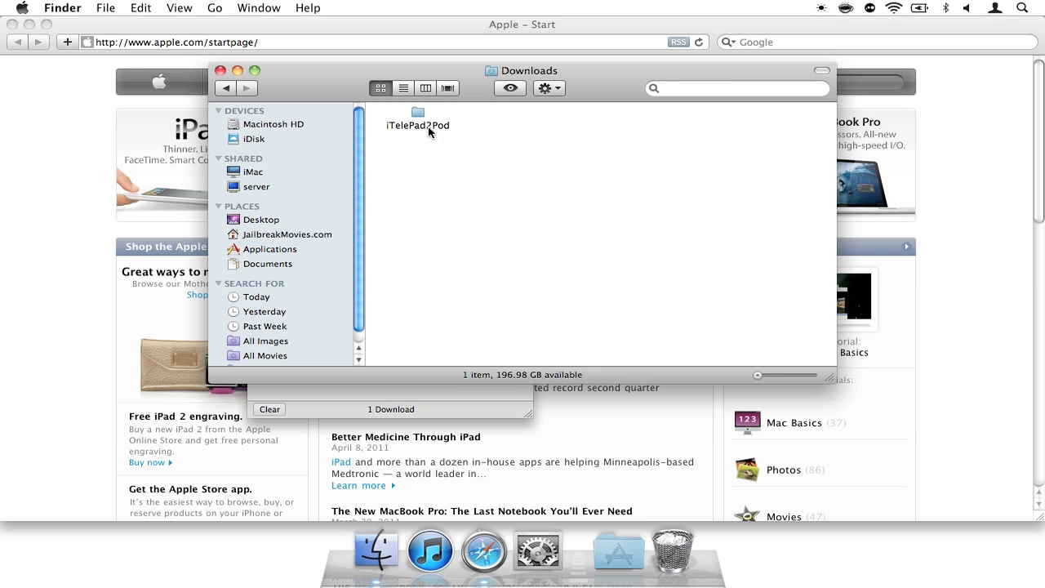
mouse_move(431, 131)
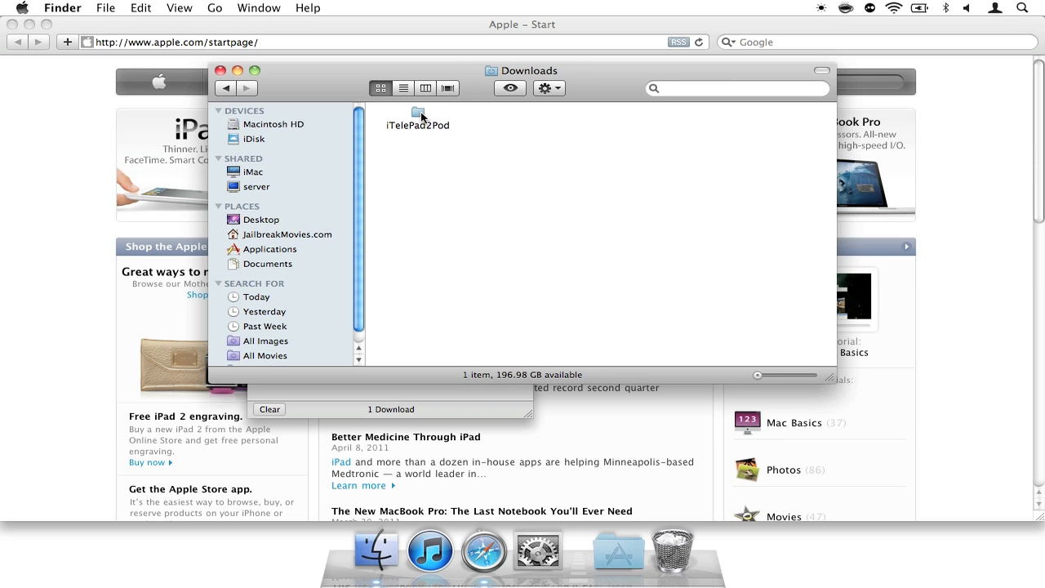
mouse_move(448, 134)
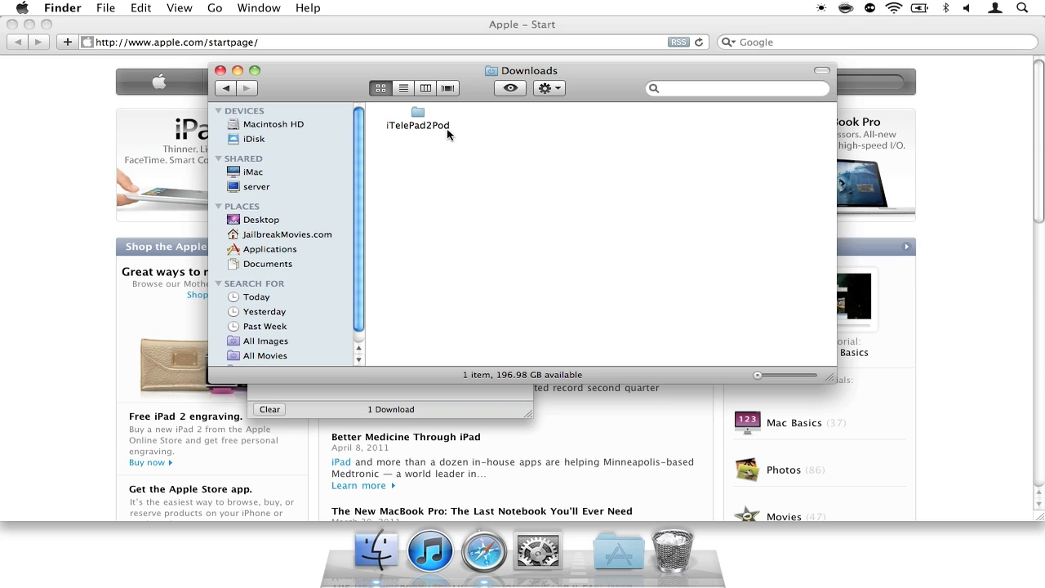
Drag the iTelePad2Pod folder from Downloads onto Applications in the sidebar
left_click(418, 115)
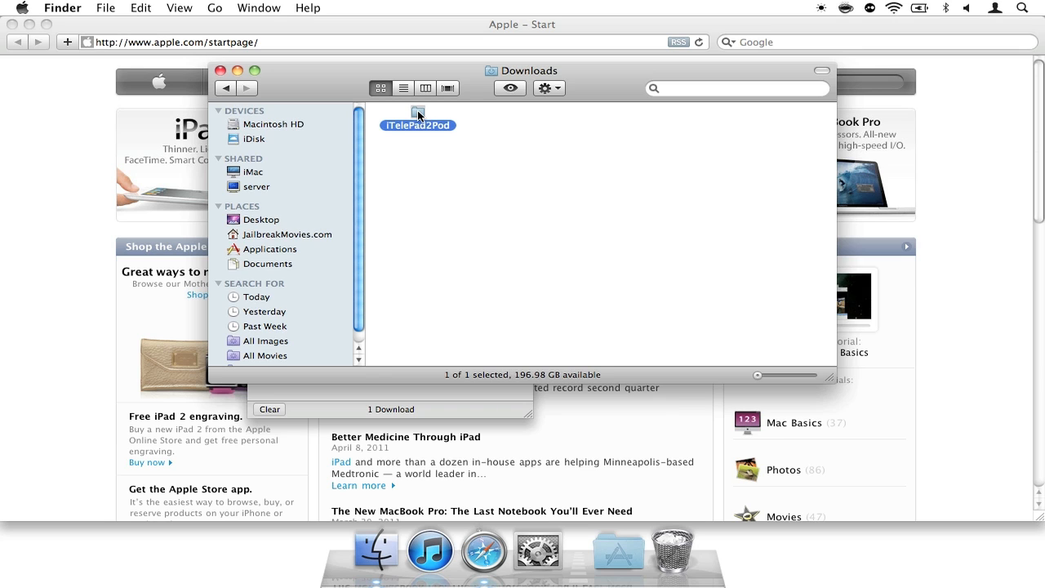
mouse_move(434, 209)
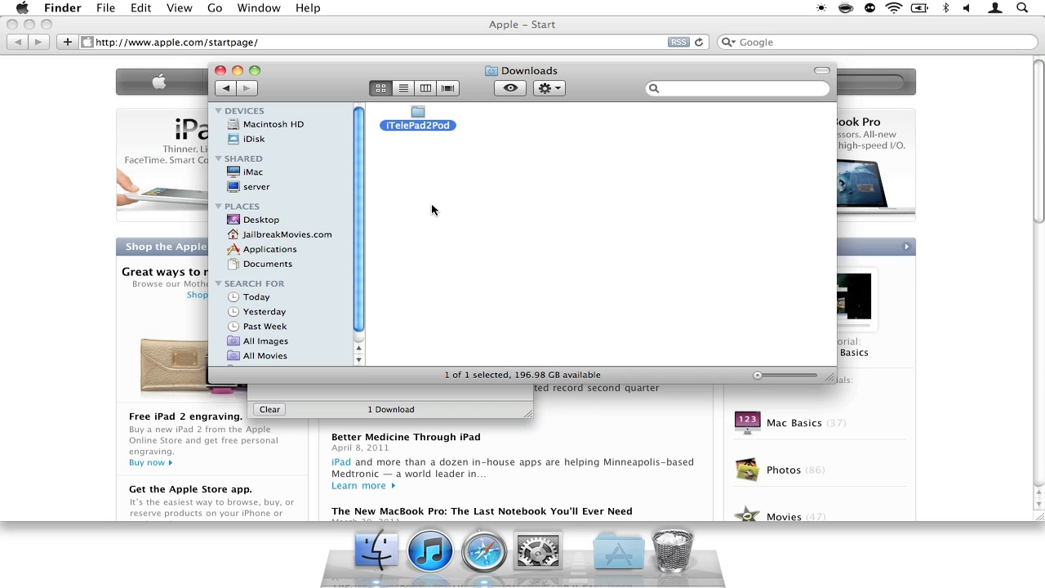
left_click_drag(418, 118, 431, 183)
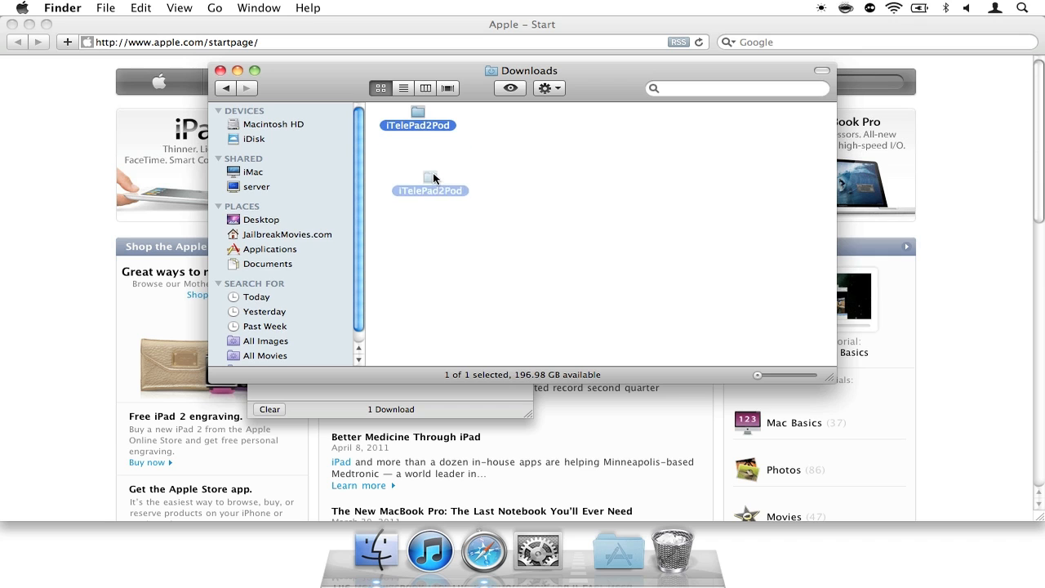
left_click_drag(431, 176, 614, 547)
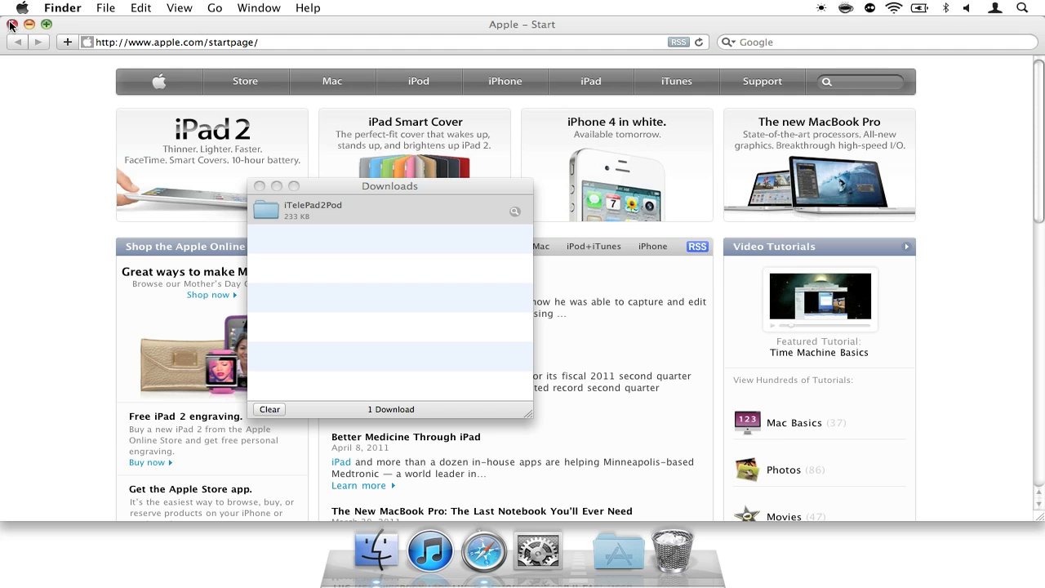
Browse the Dock's Applications stack into the iTelePad2Pod folder to reach the app
left_click(11, 27)
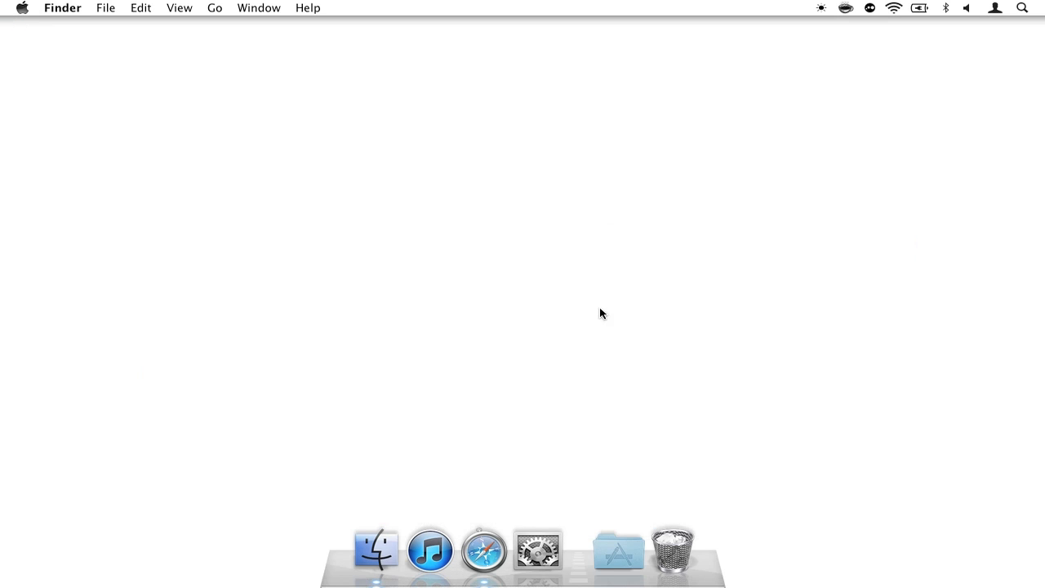
mouse_move(607, 474)
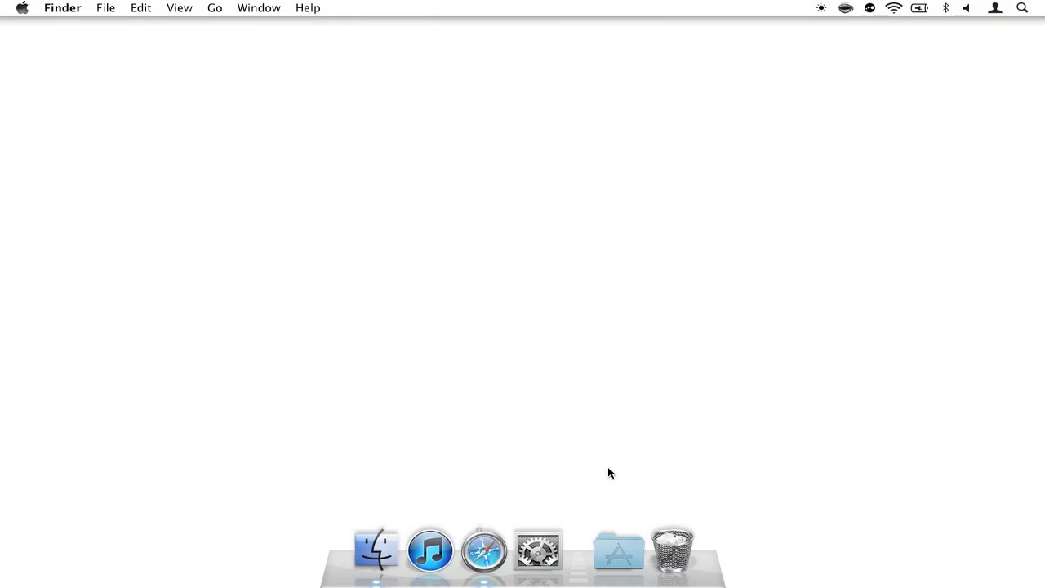
left_click(617, 549)
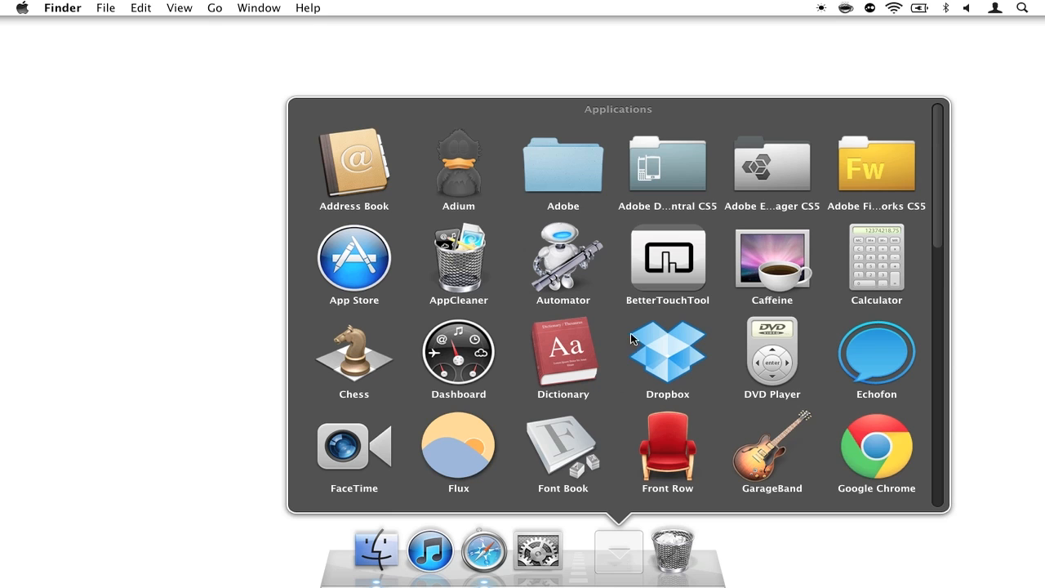
scroll("down", 3)
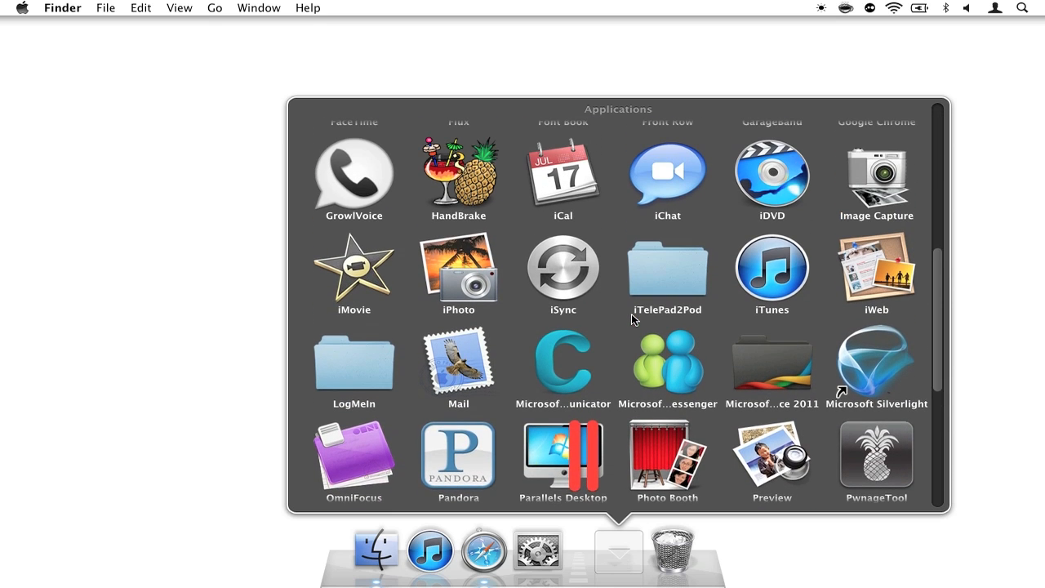
mouse_move(668, 289)
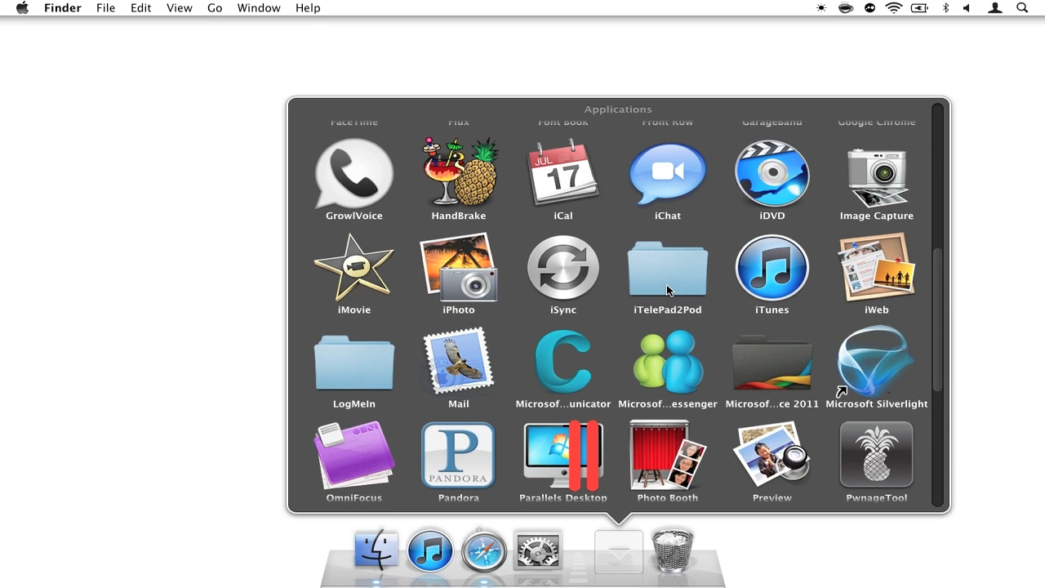
left_click(666, 268)
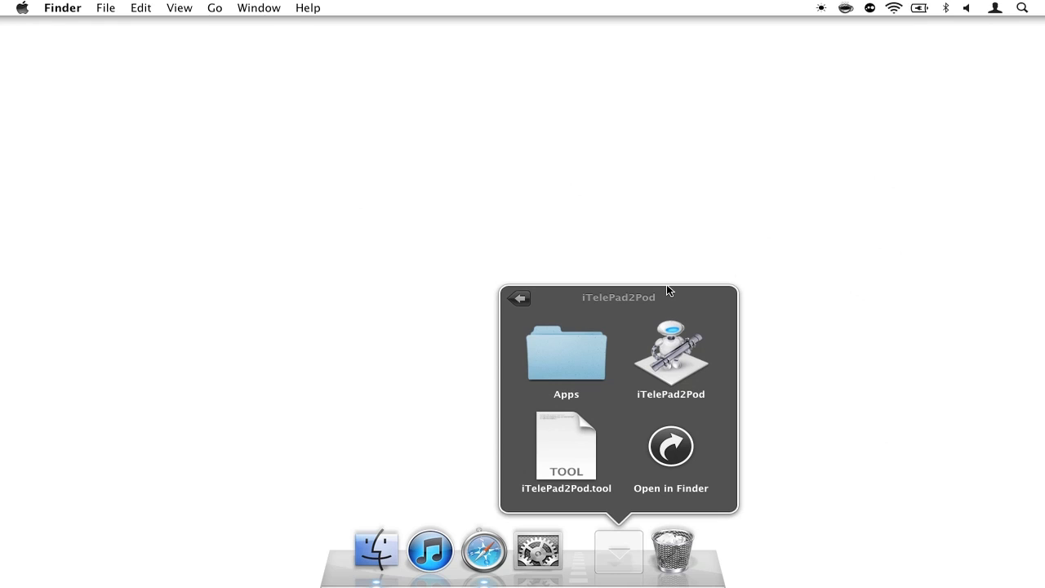
mouse_move(701, 370)
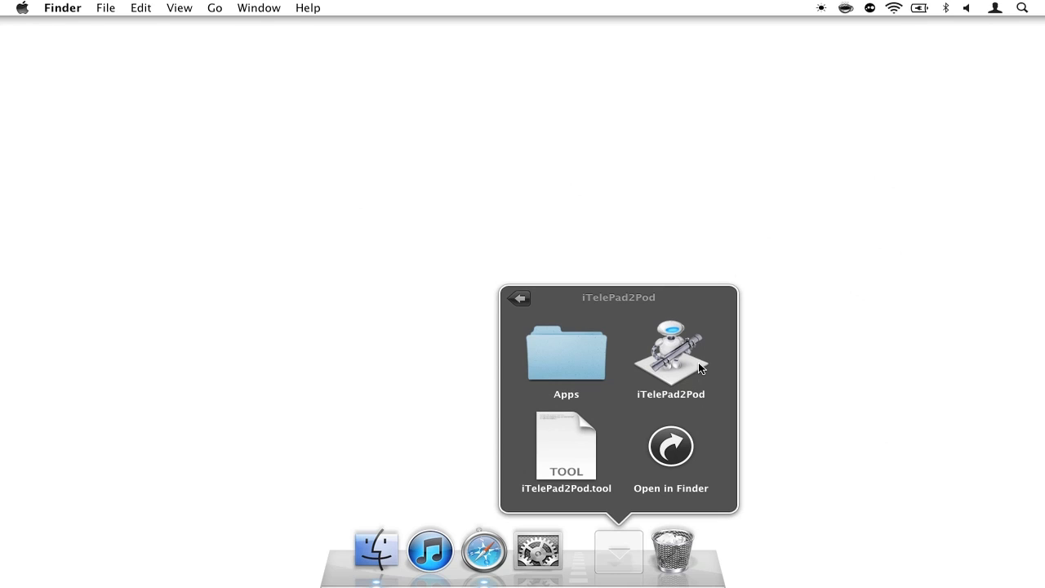
mouse_move(676, 375)
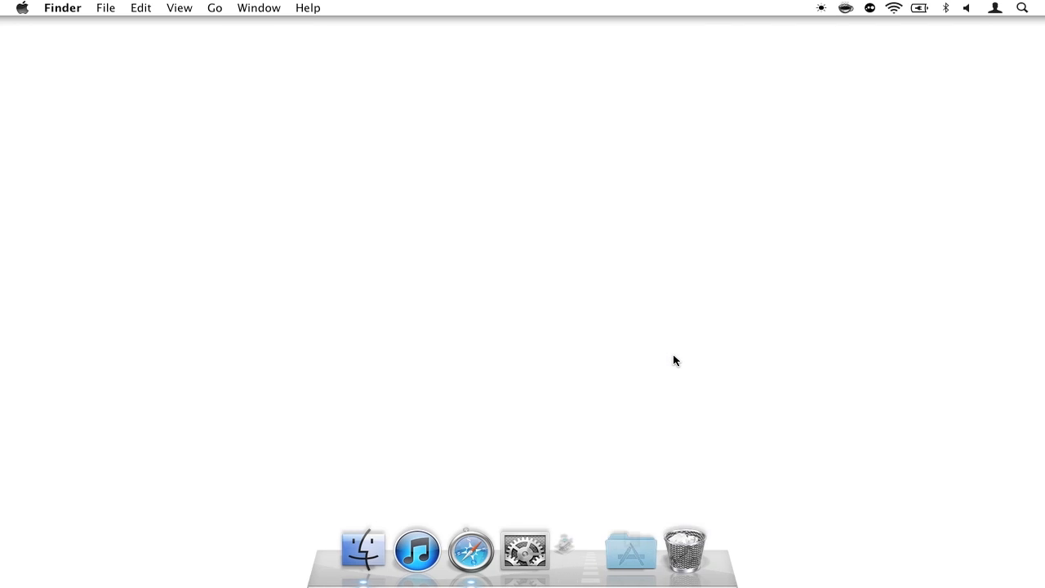
mouse_move(664, 217)
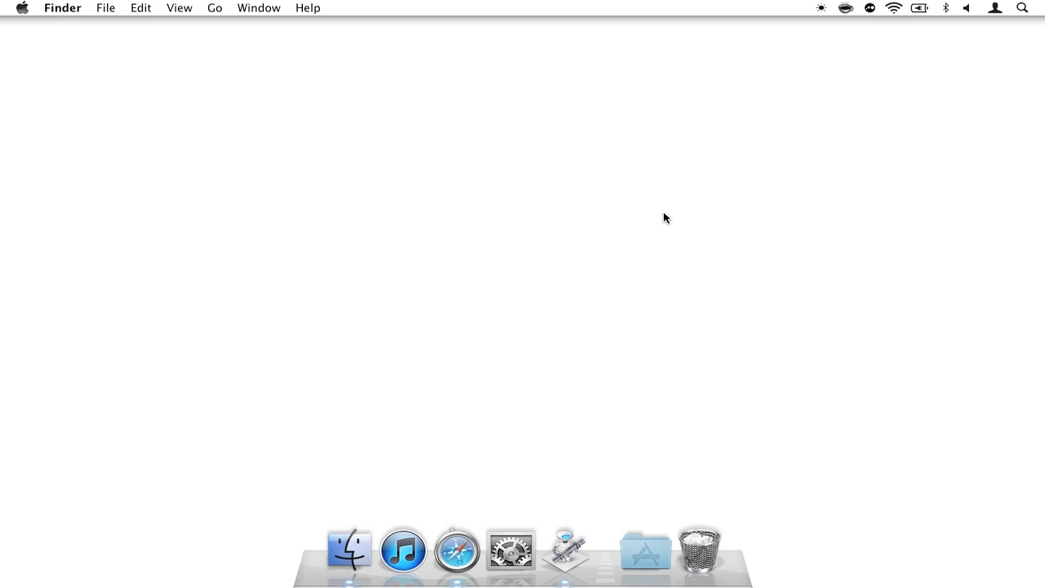
Bring iTelePad2Pod forward and continue past its welcome notice
left_click(562, 548)
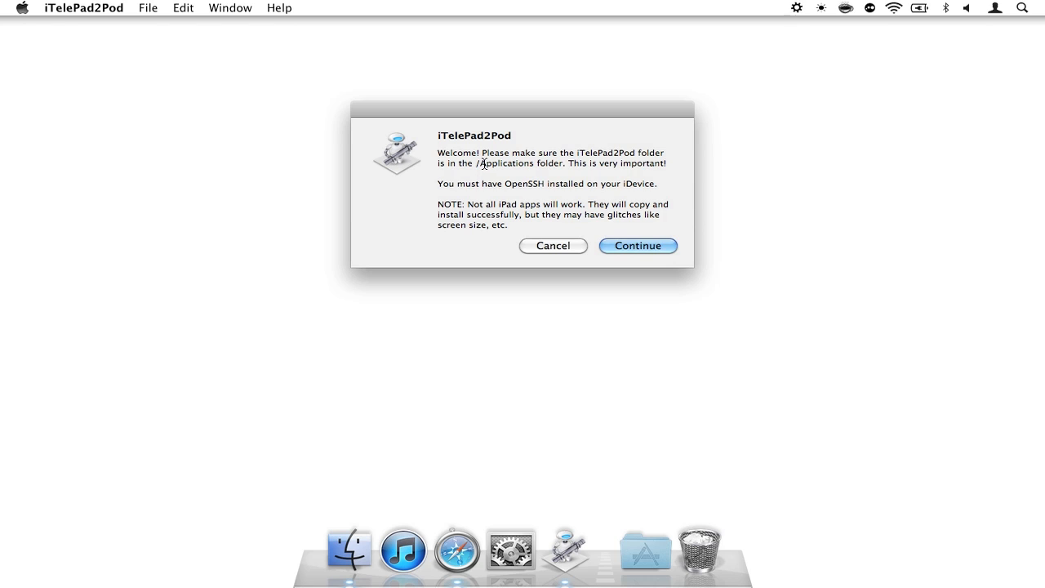
mouse_move(618, 151)
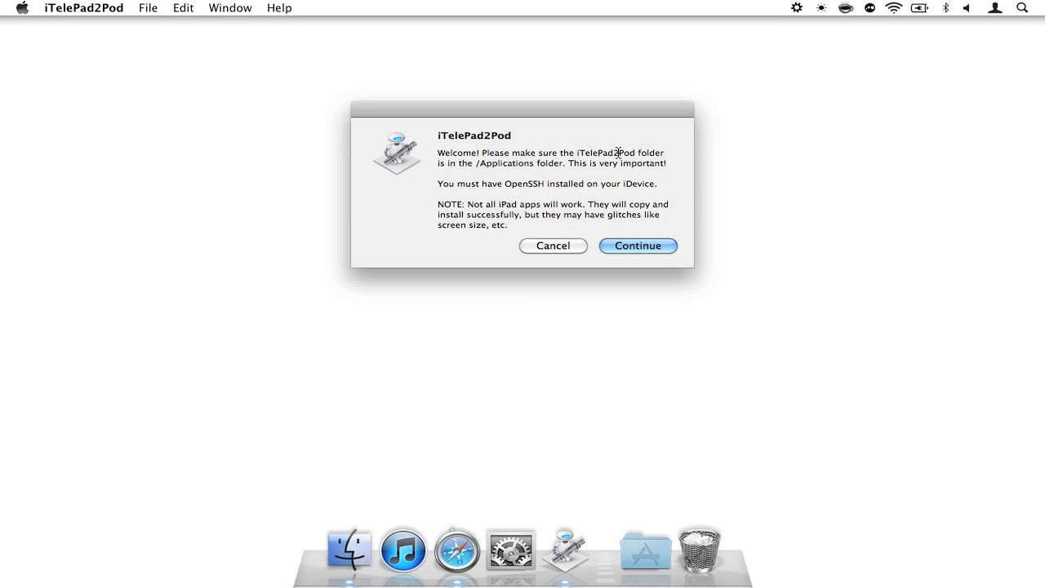
mouse_move(533, 164)
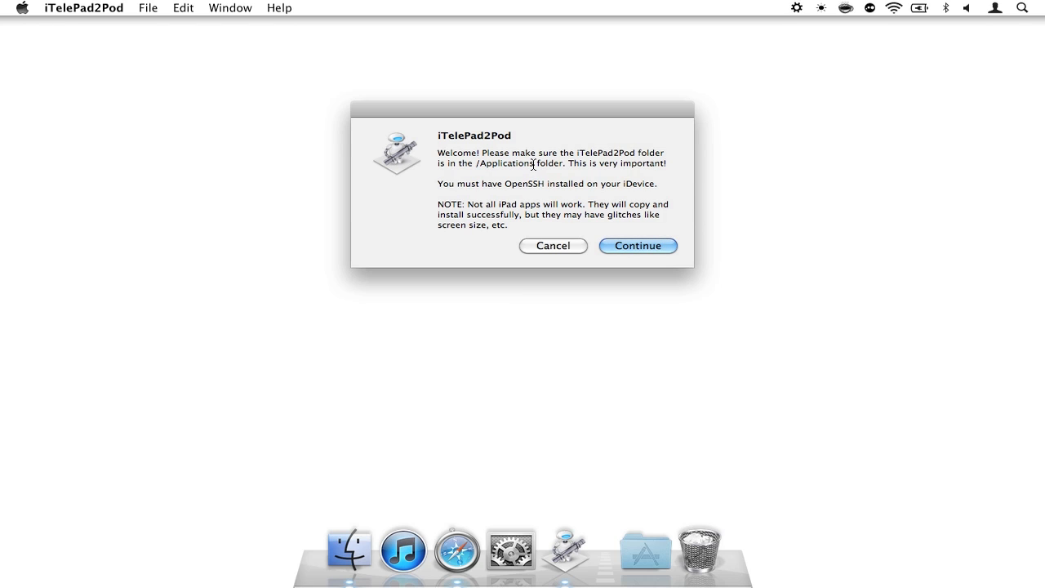
mouse_move(523, 185)
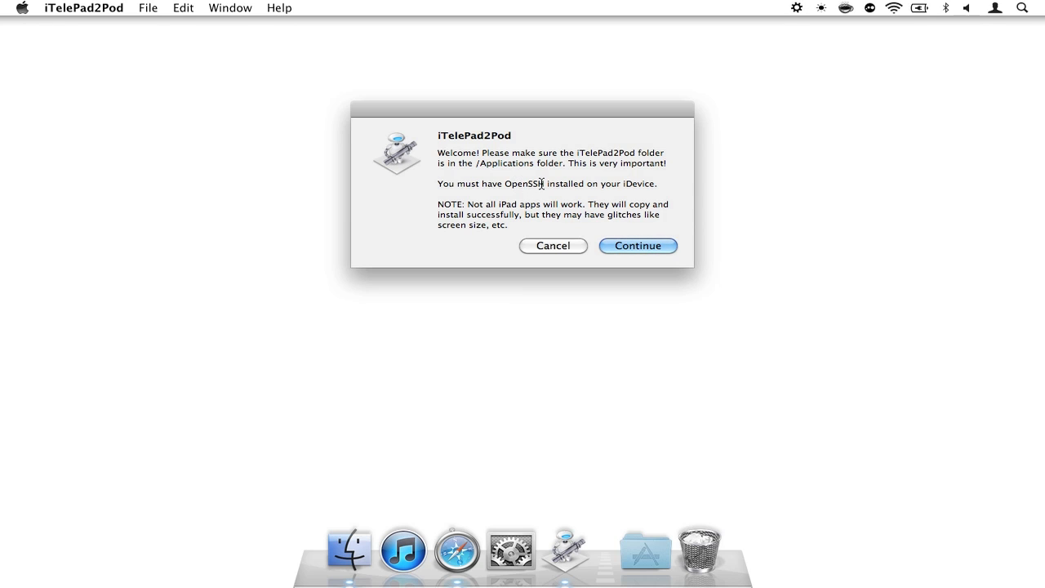
mouse_move(531, 211)
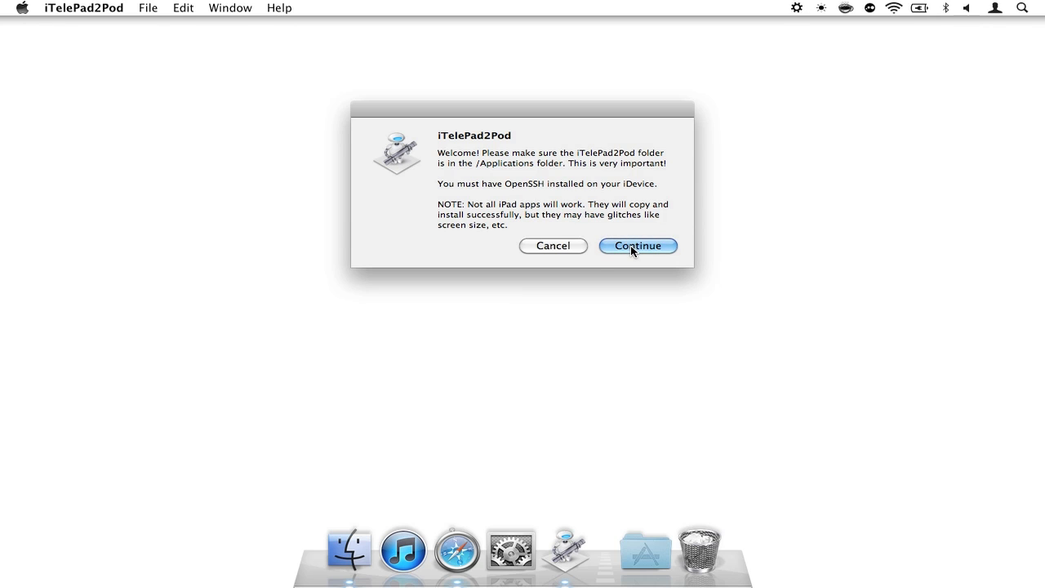
left_click(637, 245)
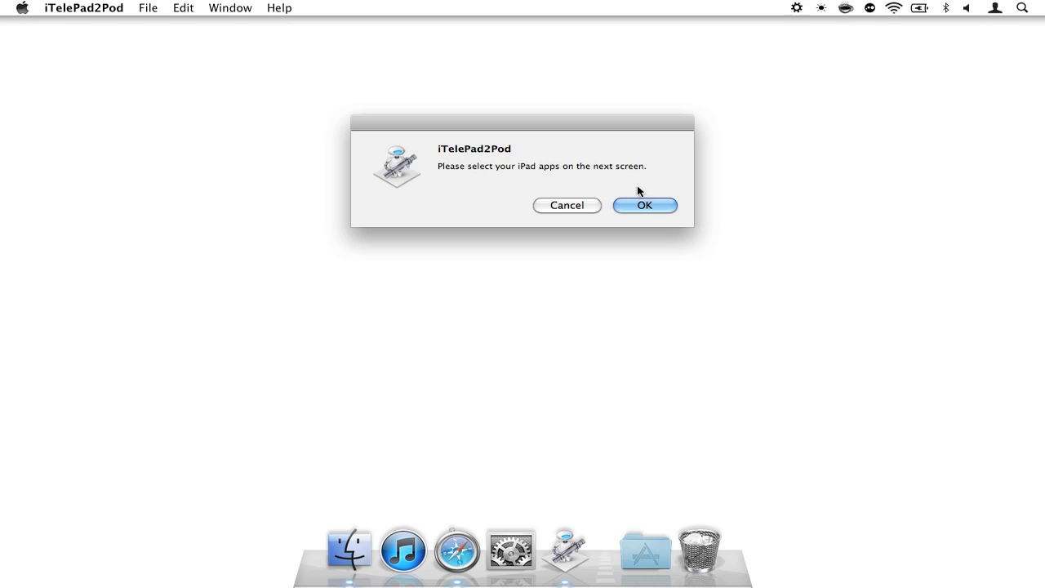
Browse the app picker from home through Music > iTunes > iTunes Media > Mobile Applications
left_click(644, 205)
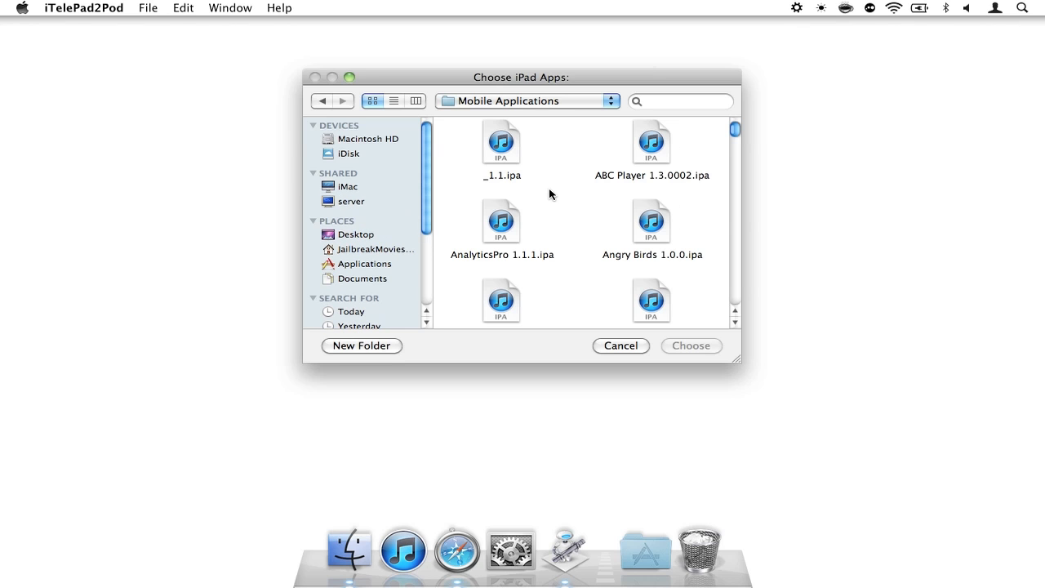
mouse_move(523, 224)
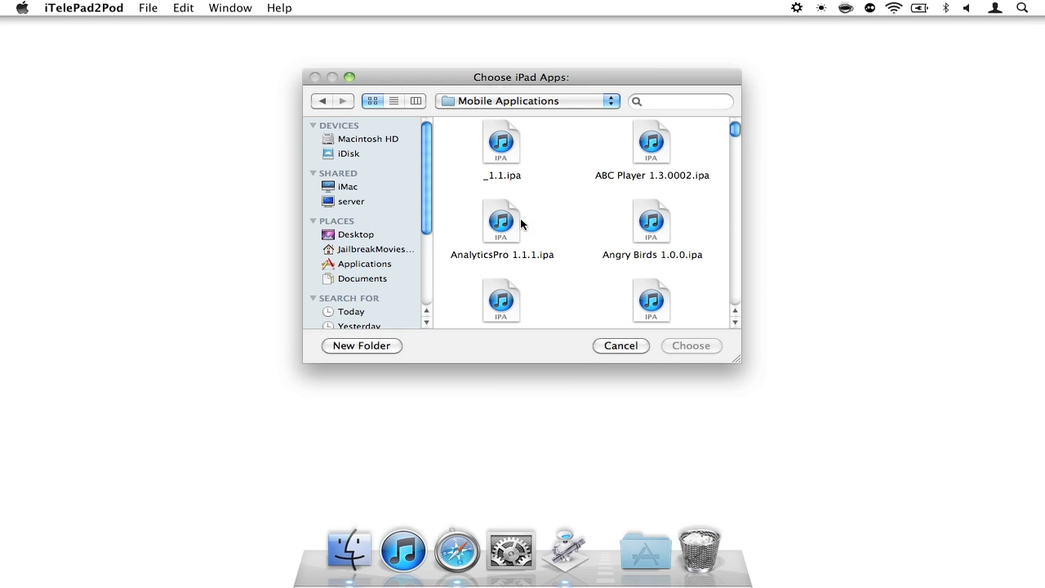
mouse_move(431, 222)
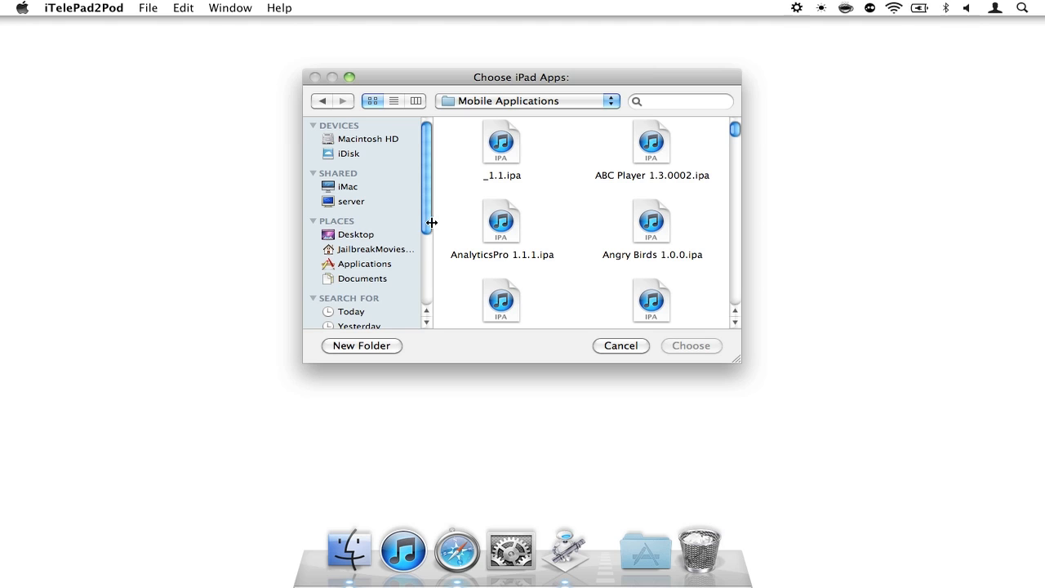
mouse_move(386, 255)
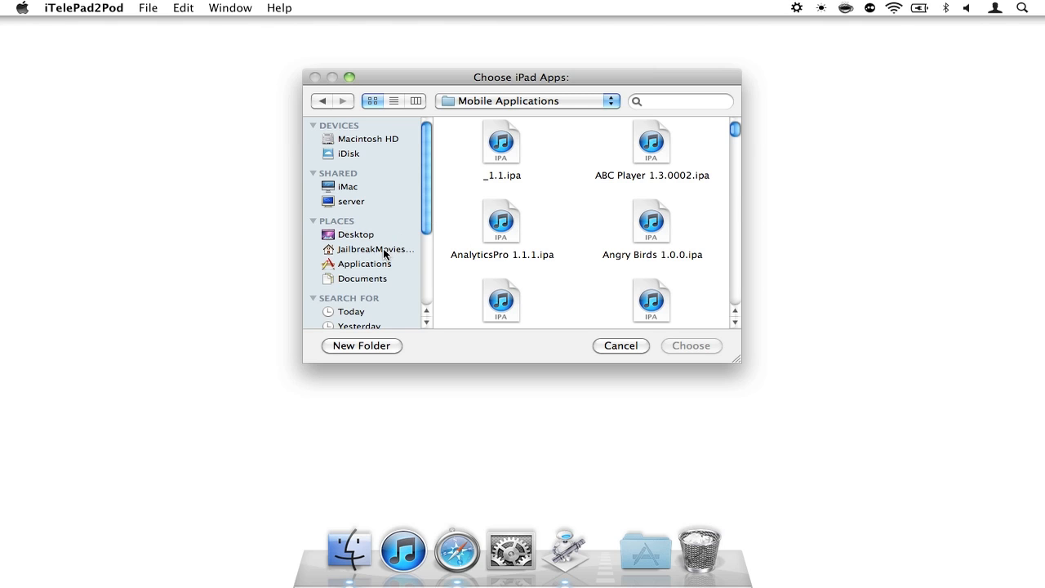
left_click(375, 248)
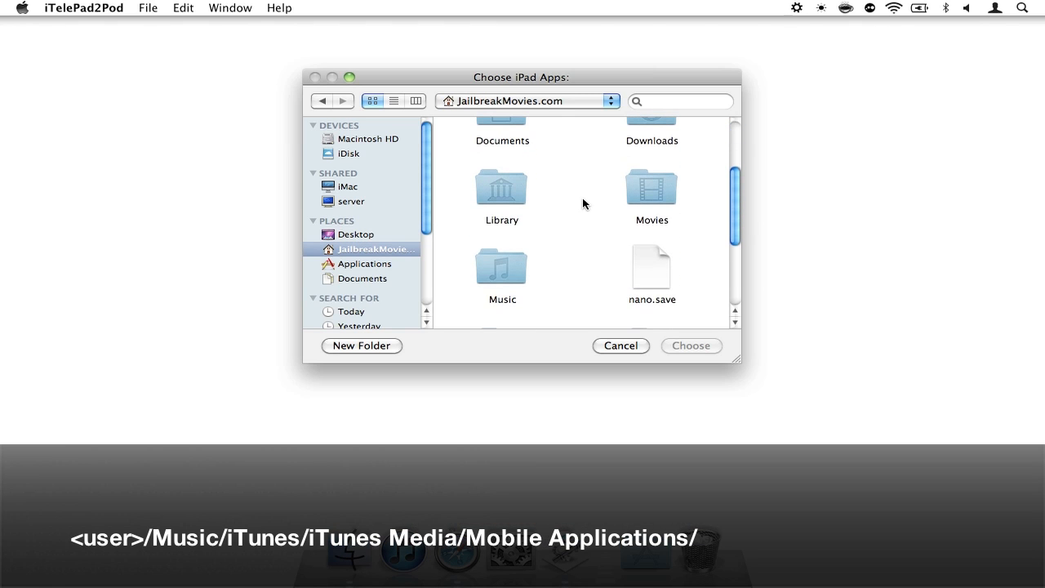
double_click(501, 265)
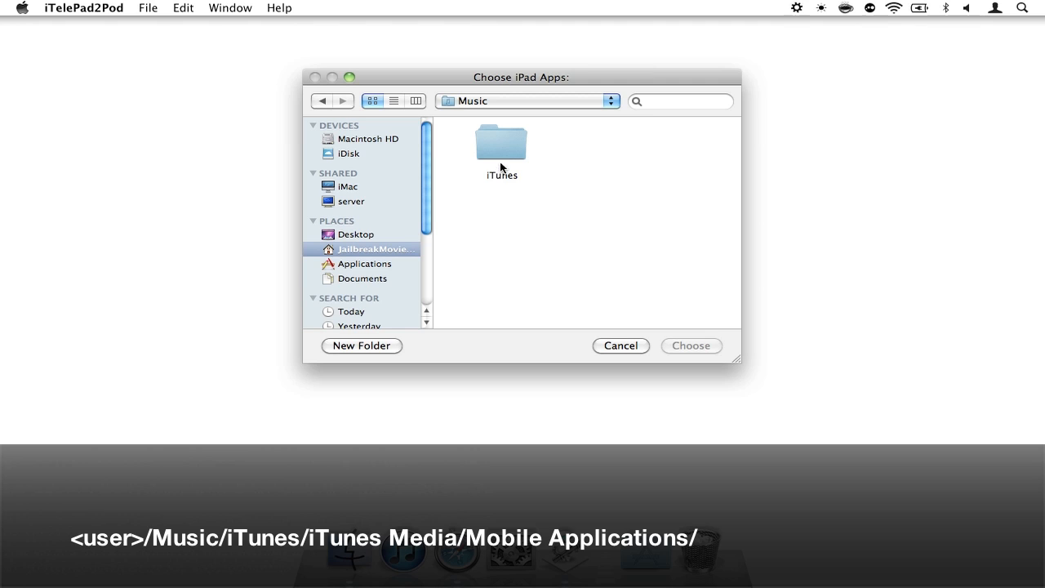
double_click(500, 147)
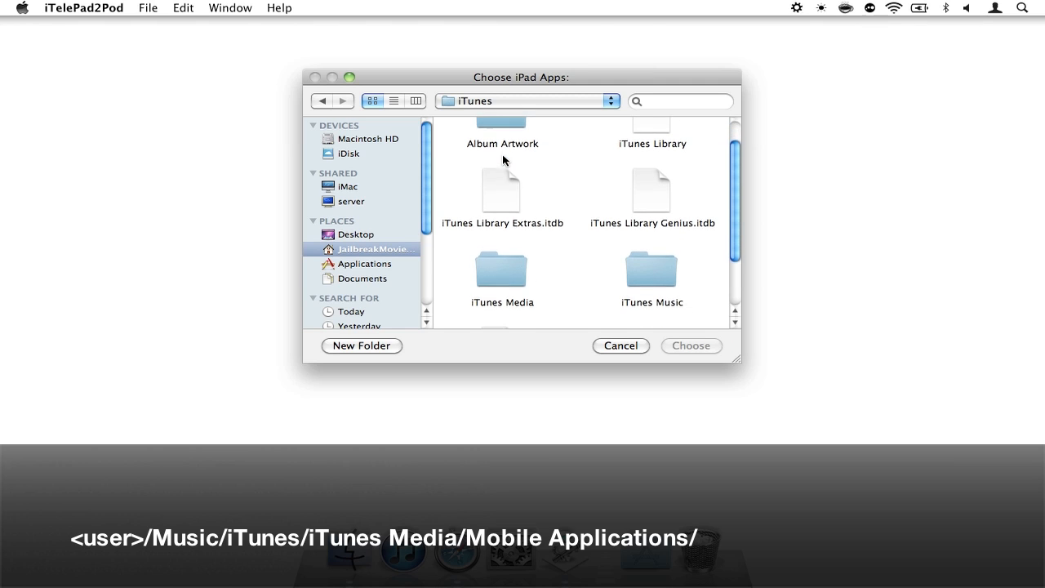
double_click(503, 268)
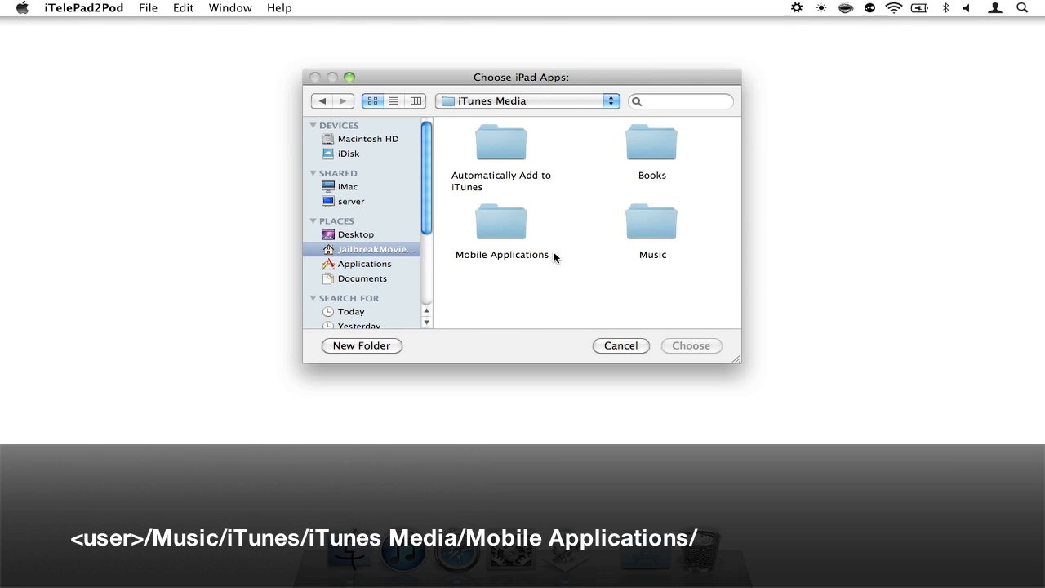
mouse_move(509, 235)
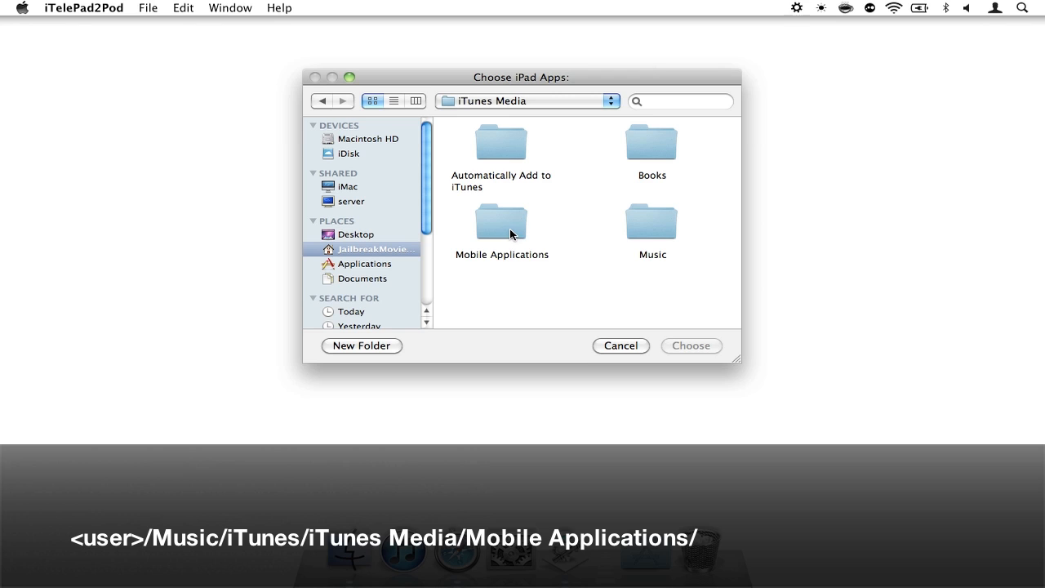
double_click(501, 222)
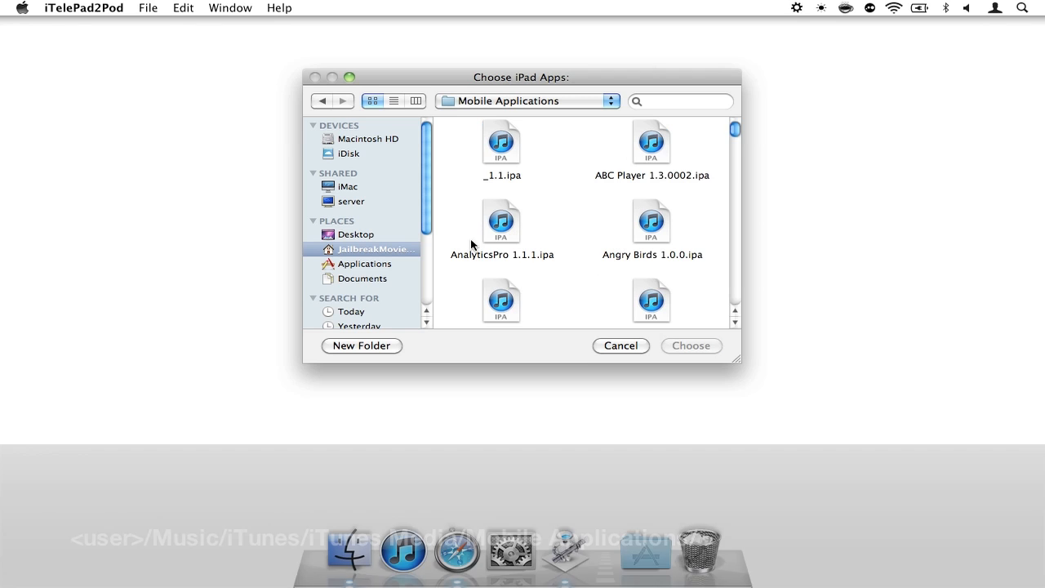
Scroll the .ipa list and choose the GarageBand 1.0.0 package
scroll("down", 3)
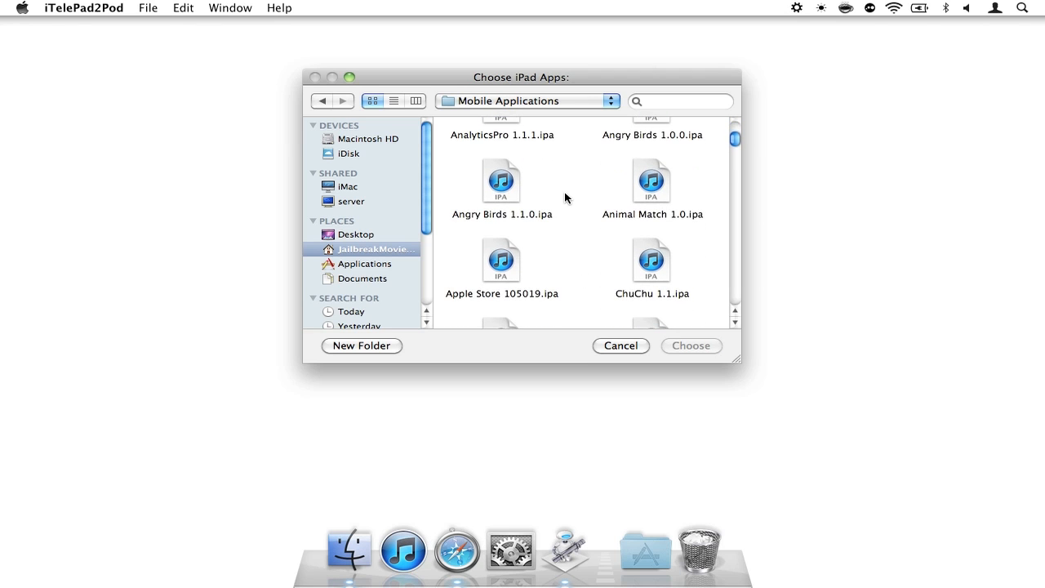
scroll("down", 3)
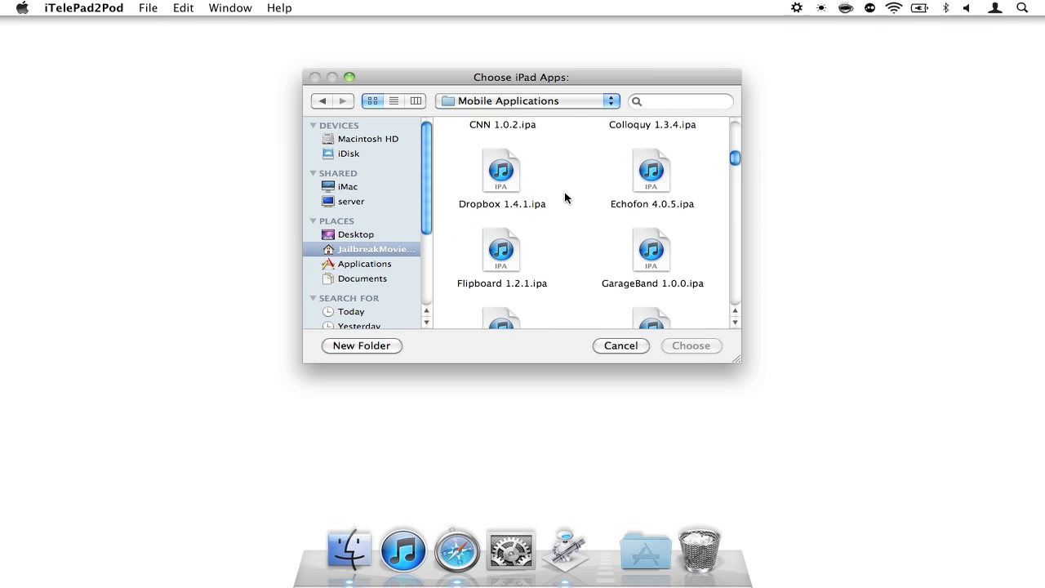
scroll("down", 3)
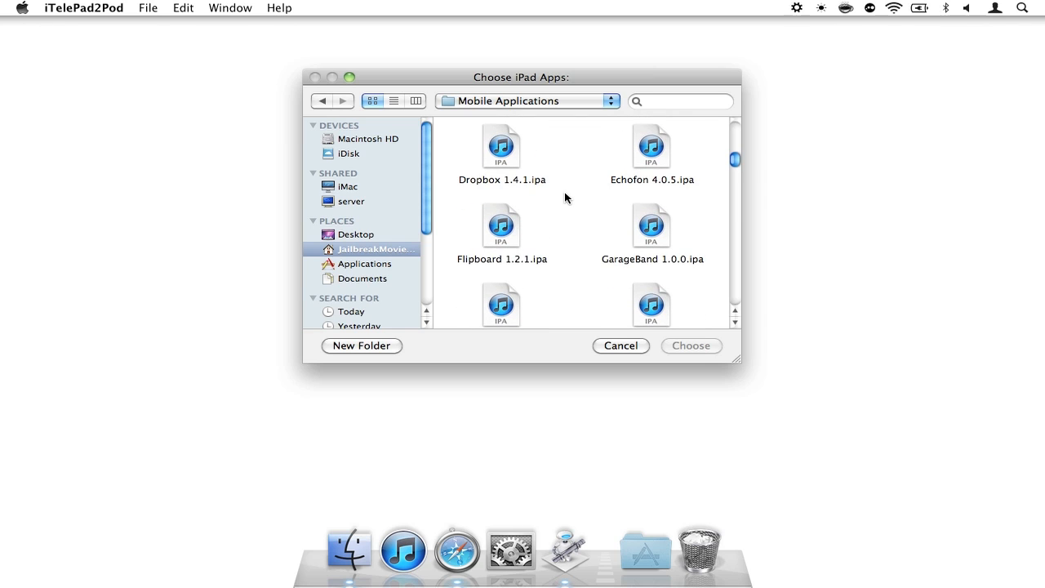
left_click(650, 226)
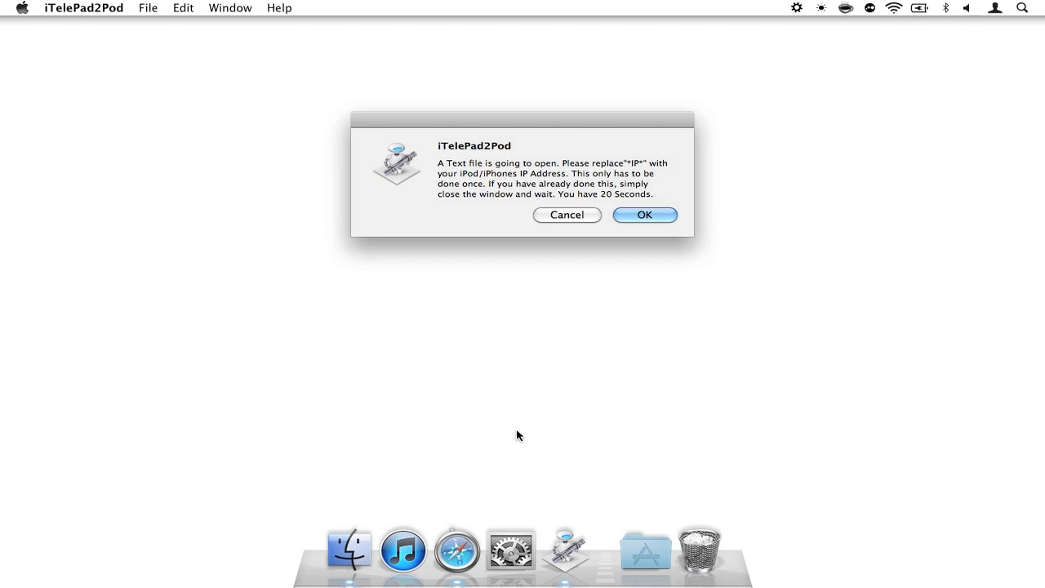
mouse_move(483, 174)
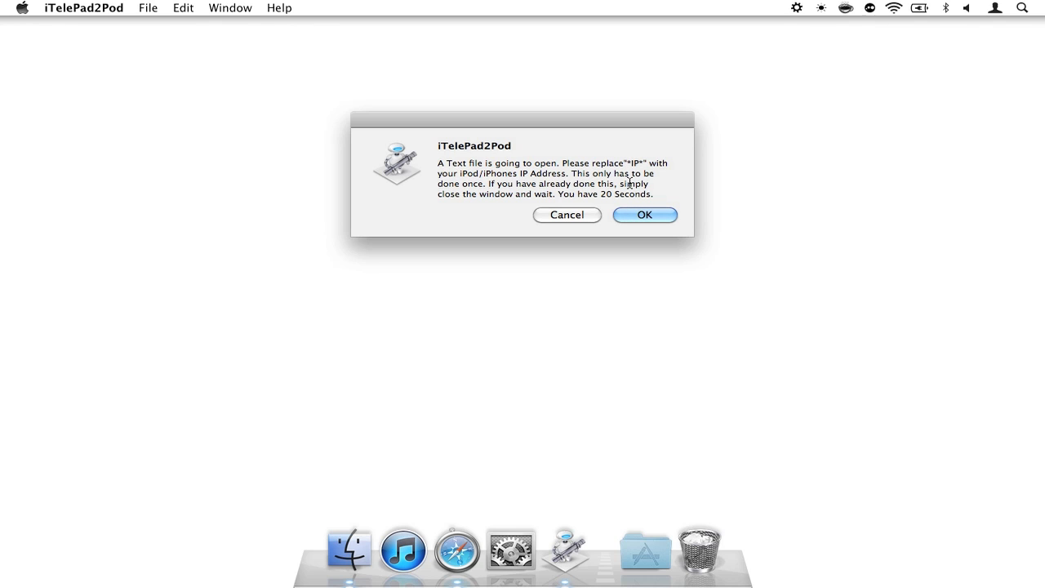
mouse_move(591, 194)
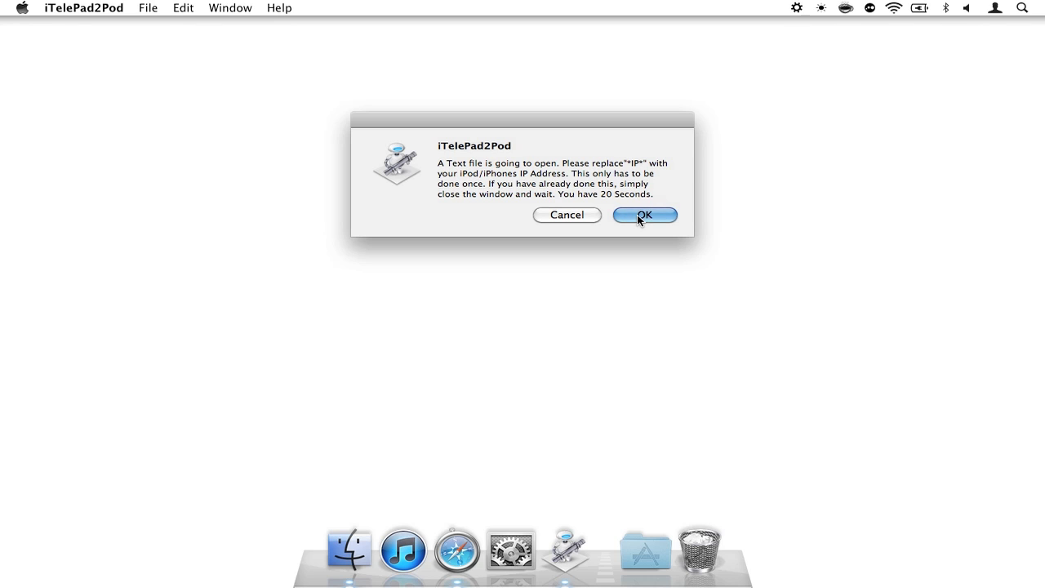
Acknowledge the IP-address notice and allow the downloaded tool script to open
left_click(643, 216)
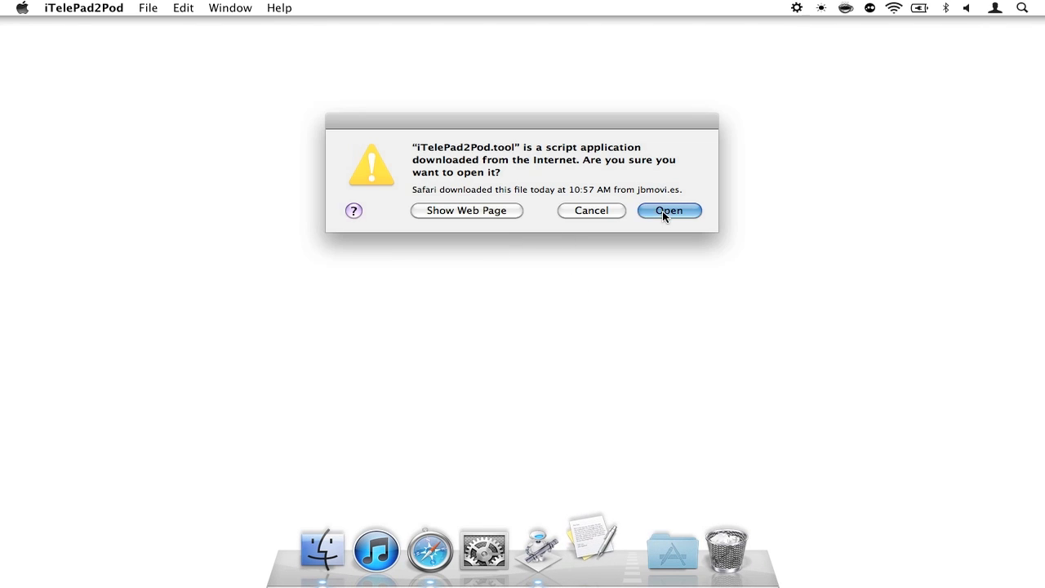
left_click(669, 209)
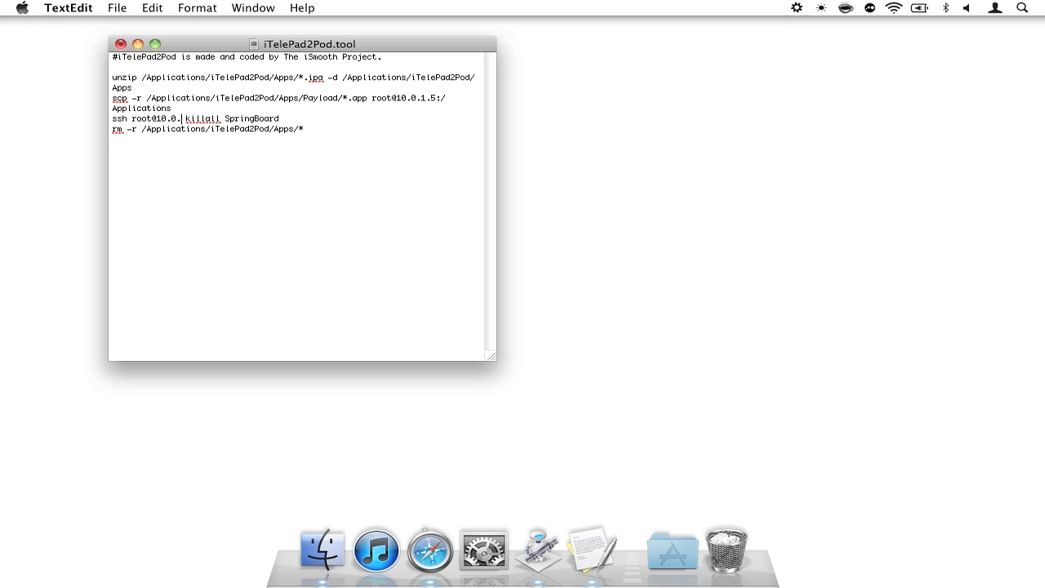
Complete the script's device address as 10.0.1.5, then close and save it
type("1.5")
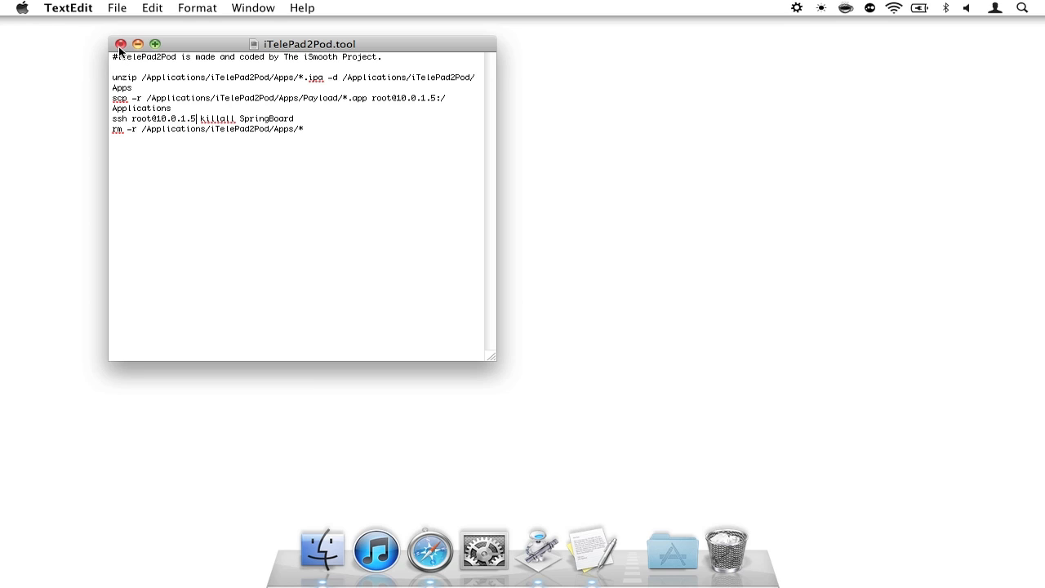
left_click(121, 44)
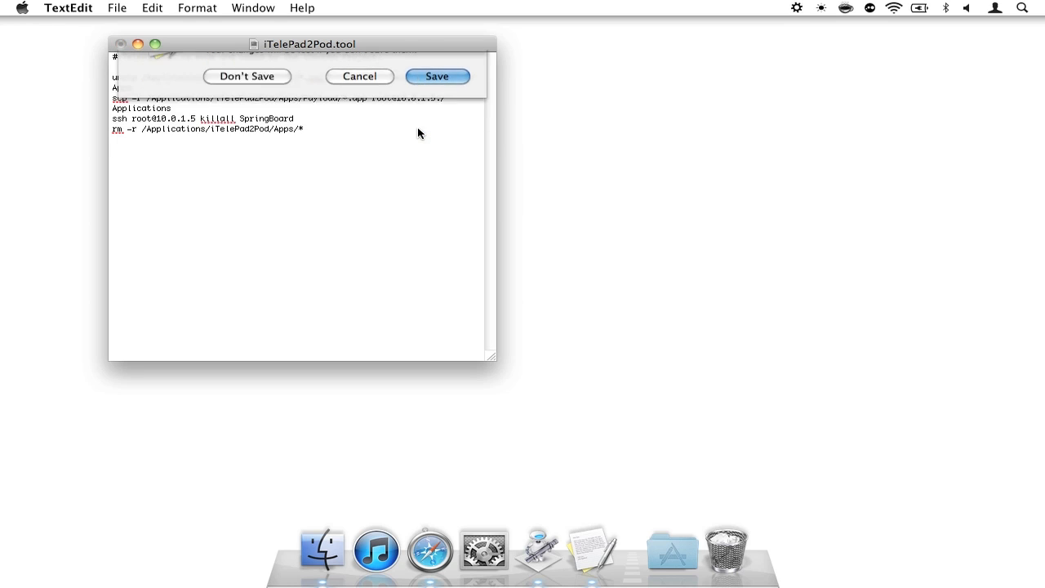
left_click(246, 77)
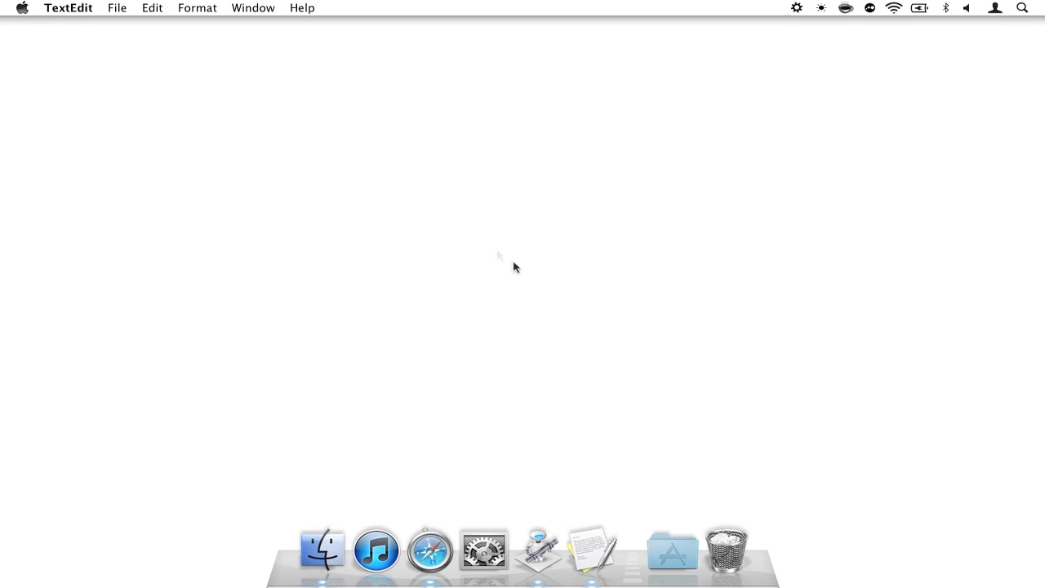
Return to iTelePad2Pod and start the converter run (default password alpine)
left_click(537, 548)
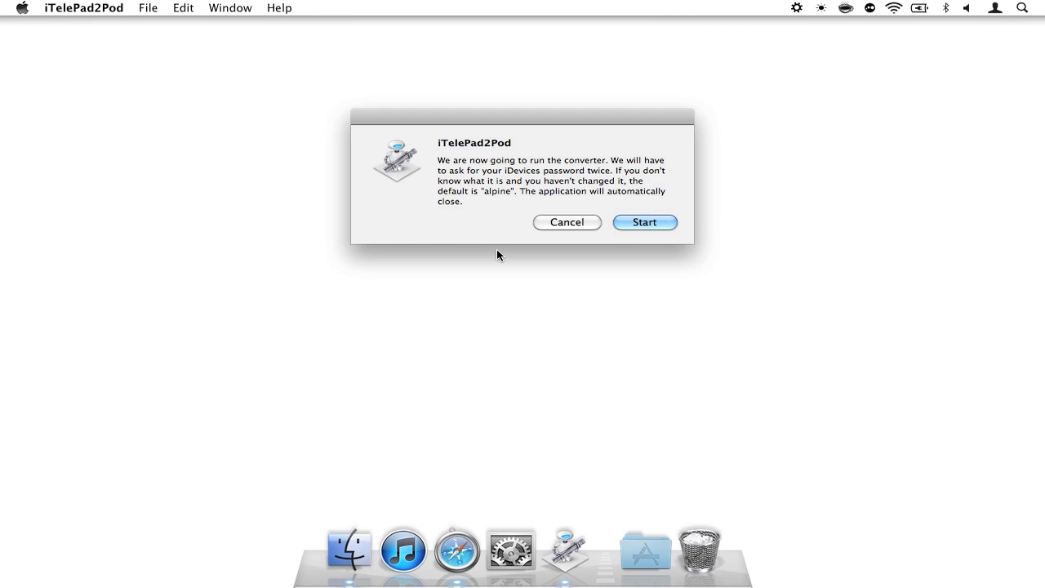
mouse_move(572, 167)
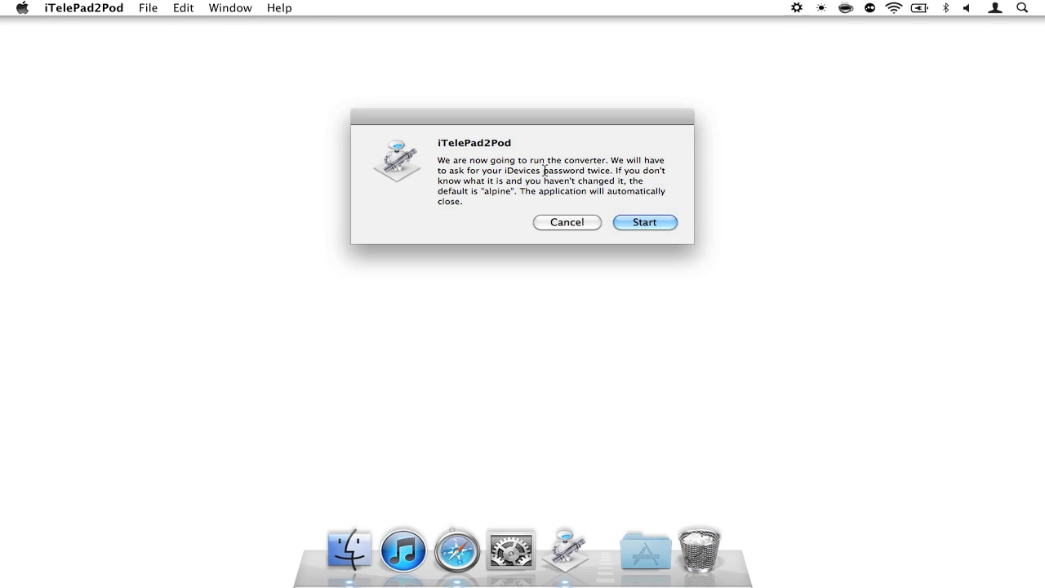
mouse_move(607, 172)
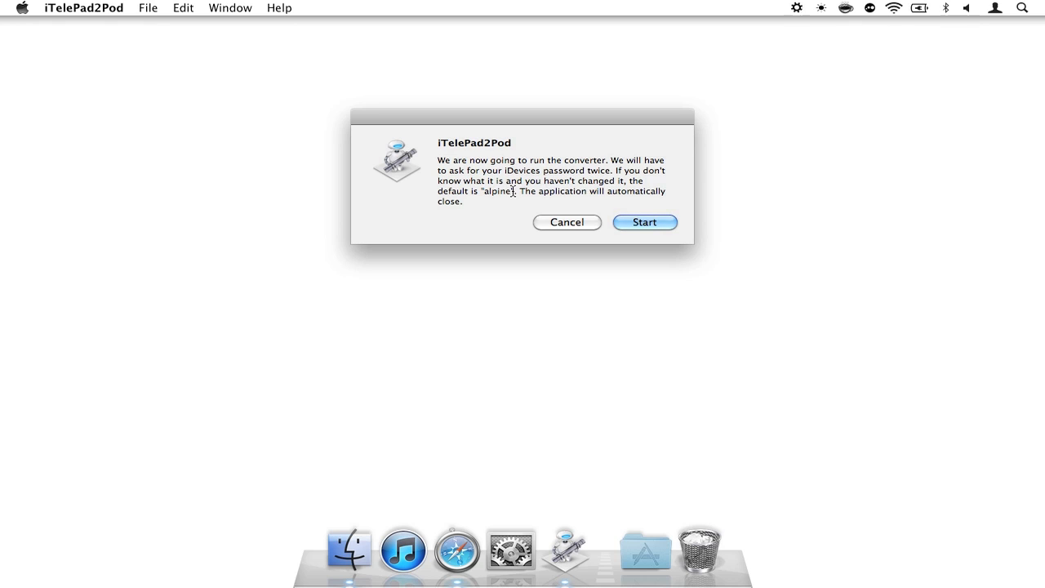
mouse_move(640, 202)
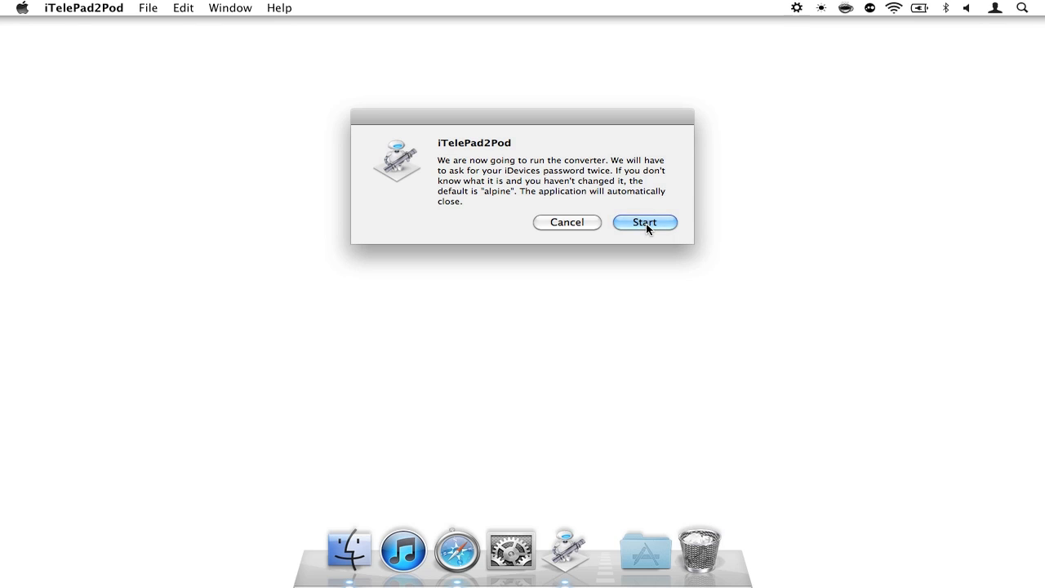
mouse_move(653, 237)
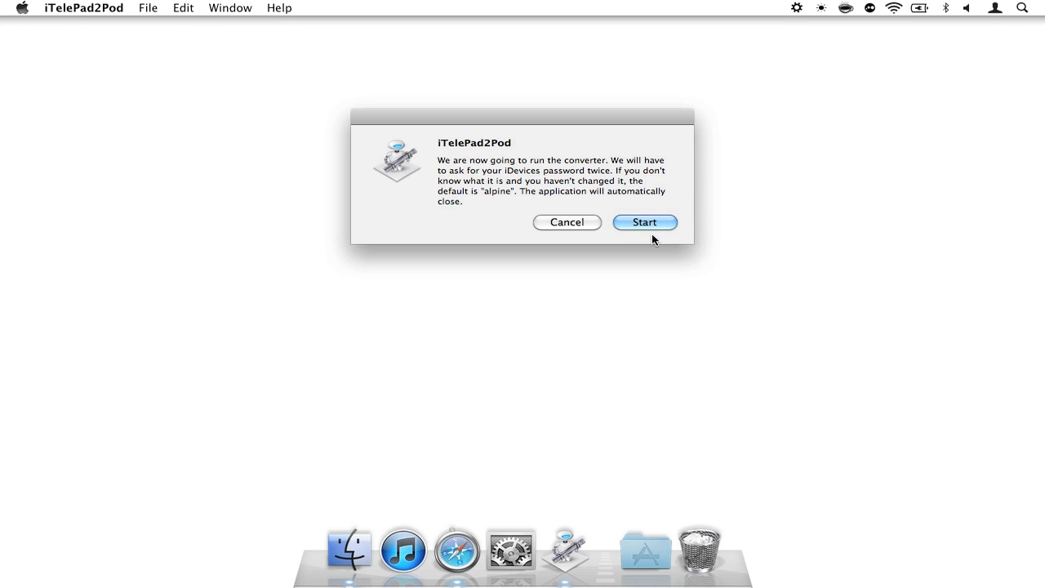
left_click(643, 222)
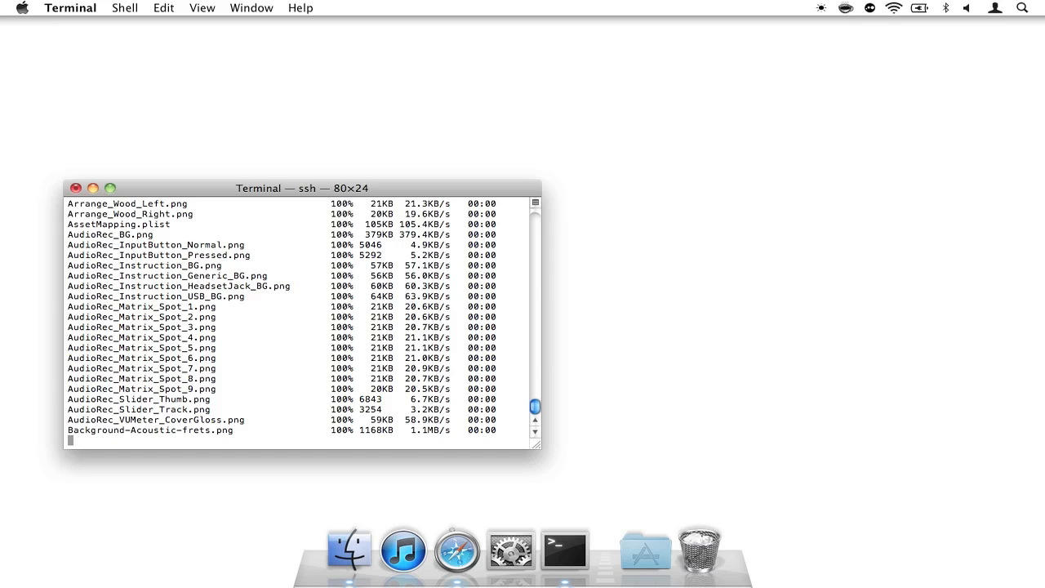
Watch the scp transfer list each GarageBand file completing at 100%
scroll("down", 3)
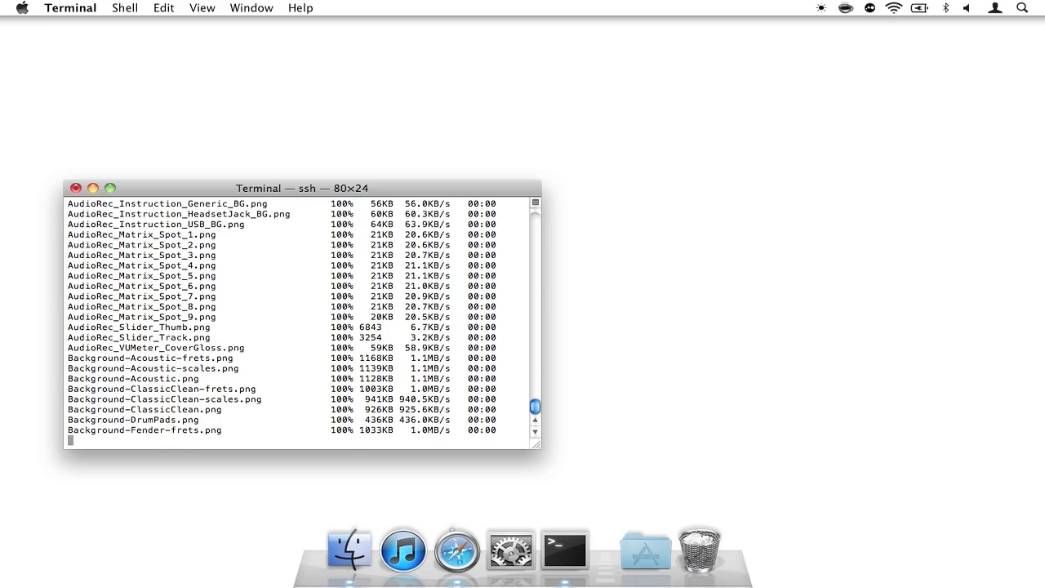